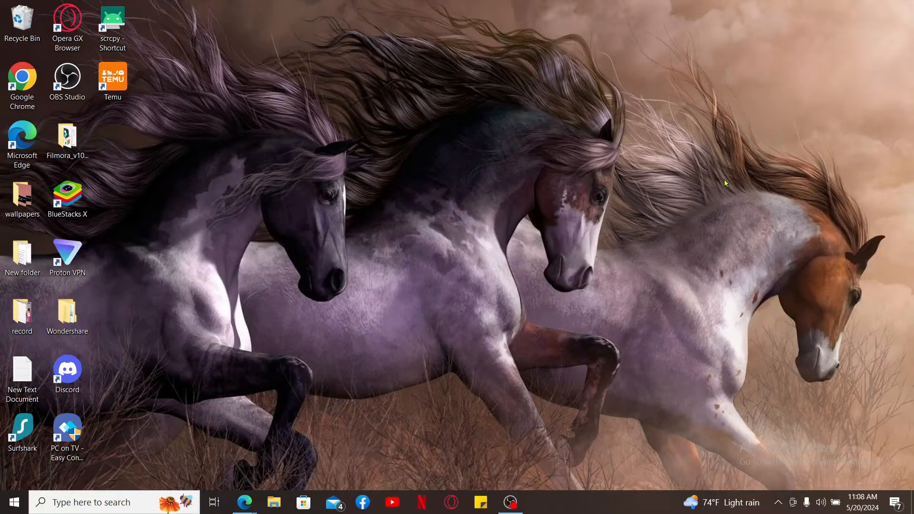
# Launch Microsoft Edge from the taskbar to a new tab start page
pyautogui.click(245, 502)
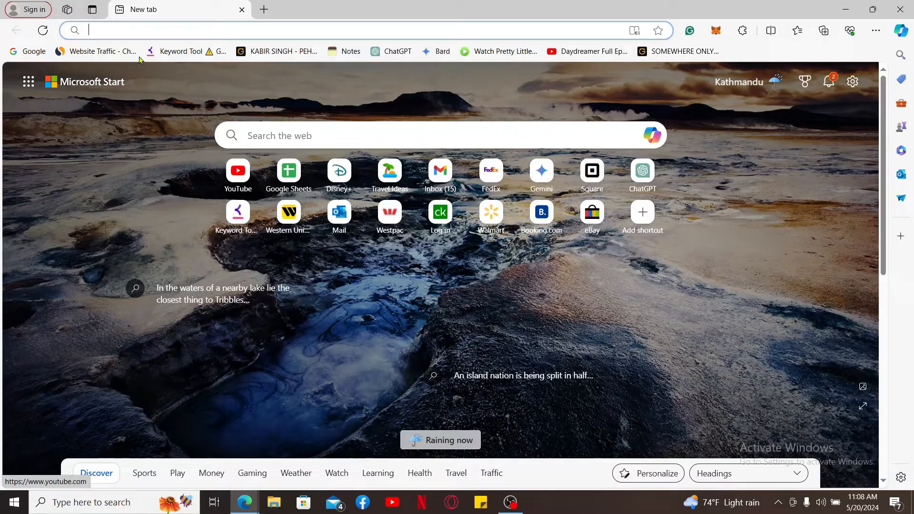
pyautogui.moveTo(98, 51)
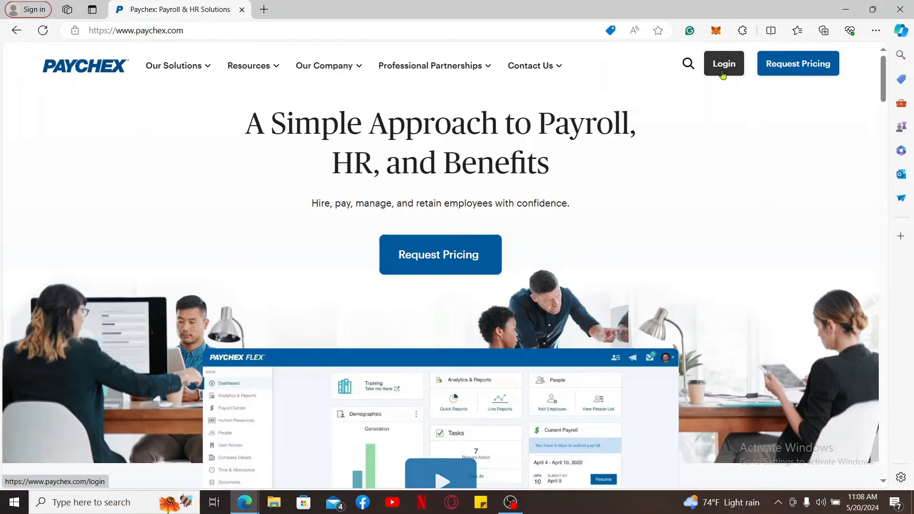
# Open the Paychex login choices, then the Paychex Flex login page
pyautogui.click(724, 64)
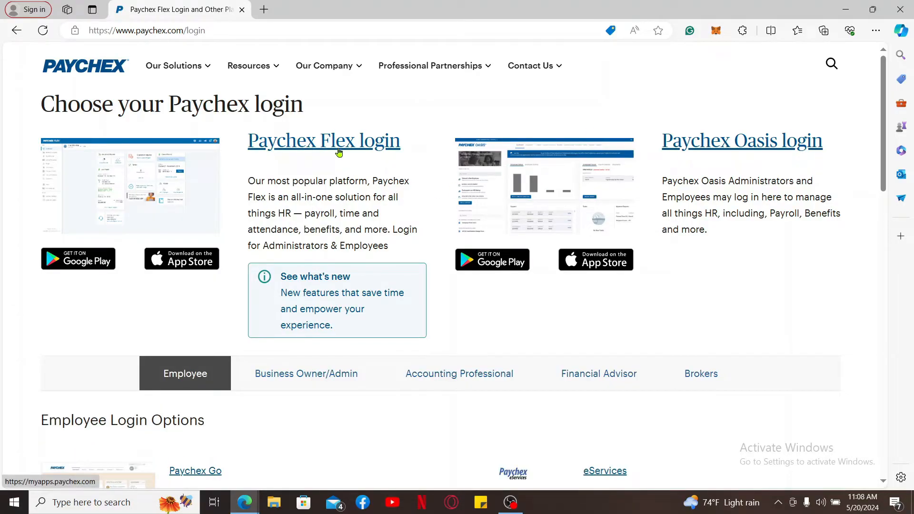
pyautogui.click(324, 141)
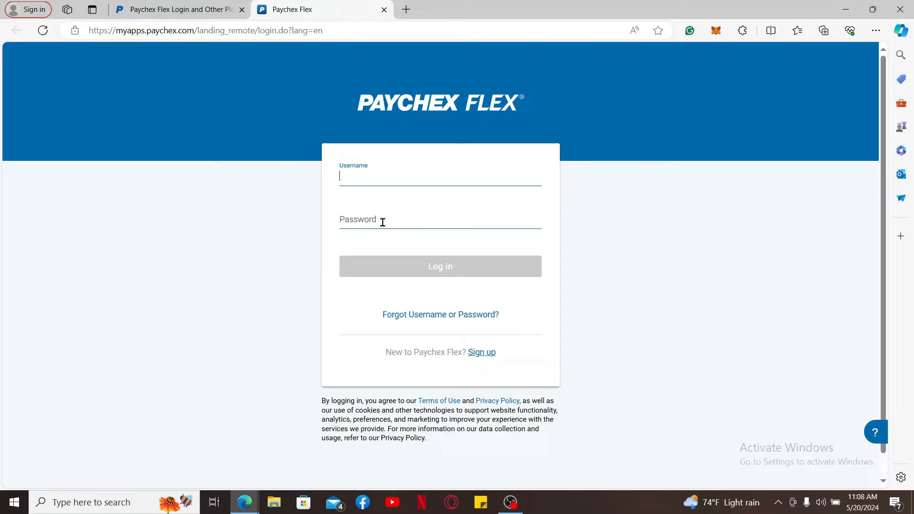
pyautogui.write('rup78')
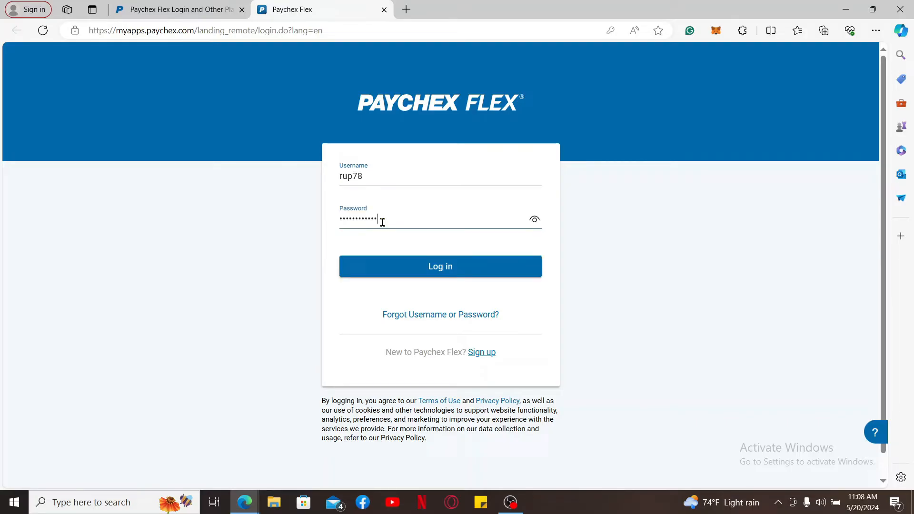
pyautogui.moveTo(449, 326)
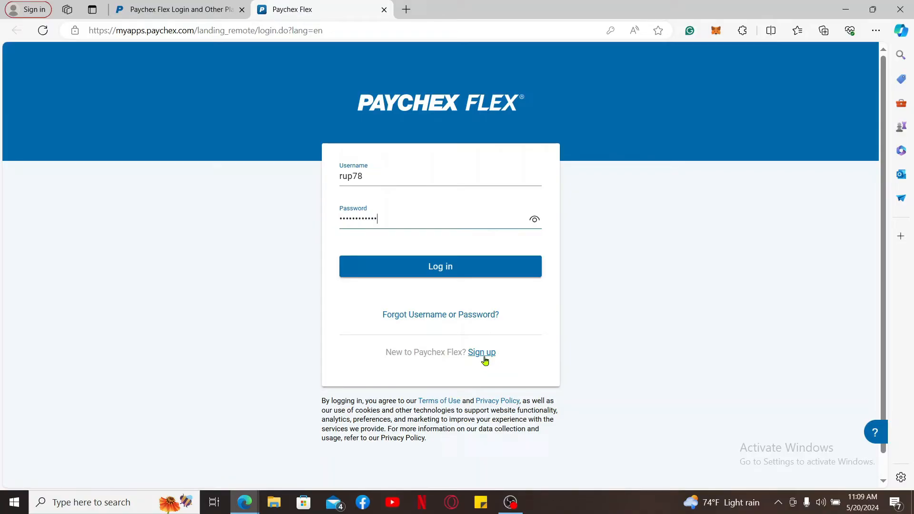
pyautogui.moveTo(485, 360)
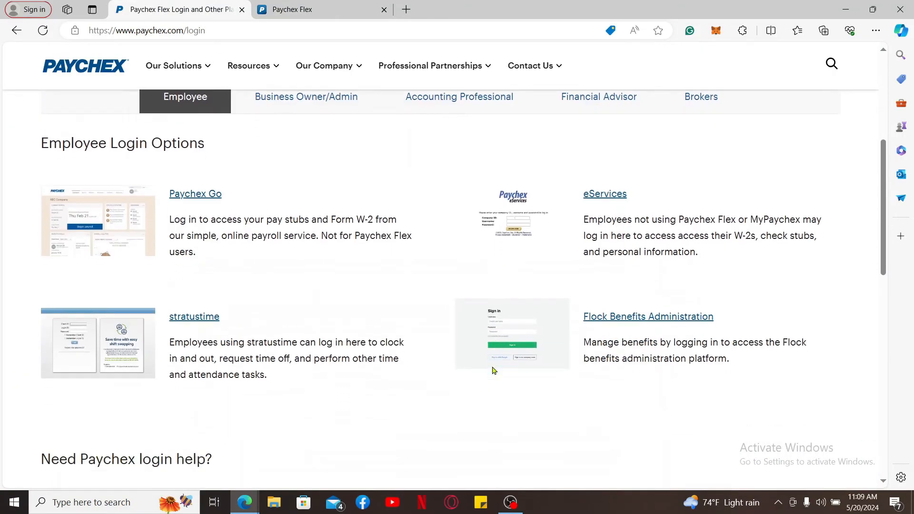
pyautogui.scroll(-3)
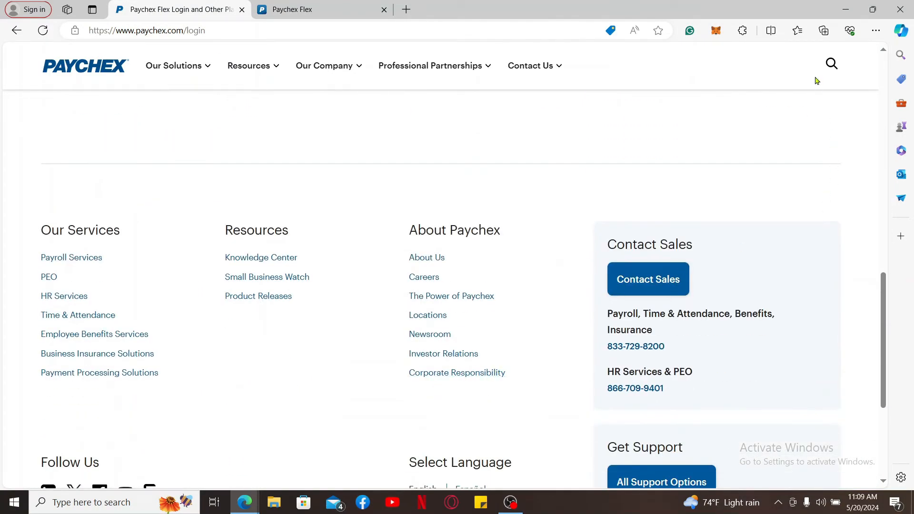